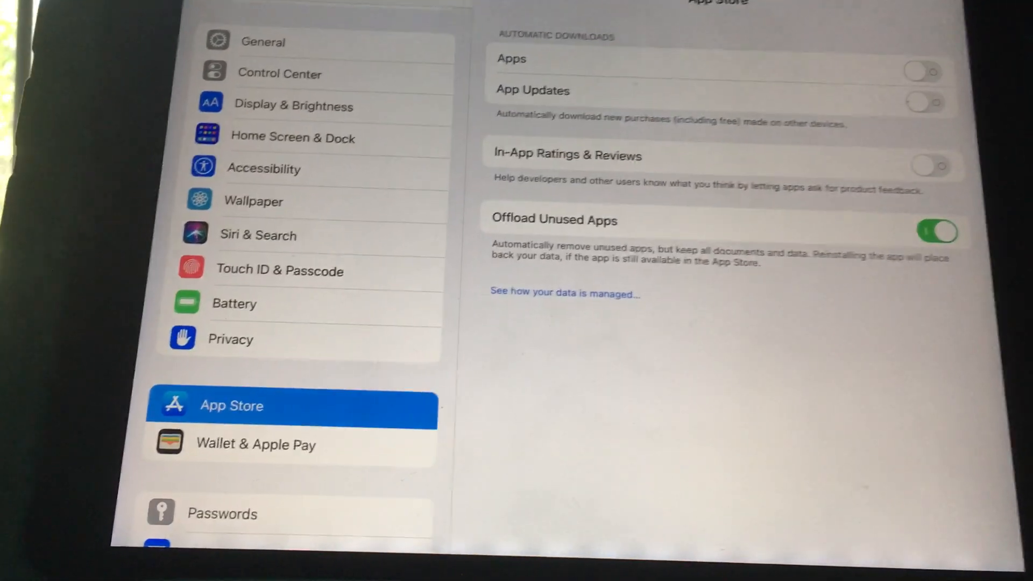
Go to General > iPad Storage to see the 15.6 of 16 GB used overview.
{"action": "scroll", "scroll_direction": "down", "scroll_amount": 3}
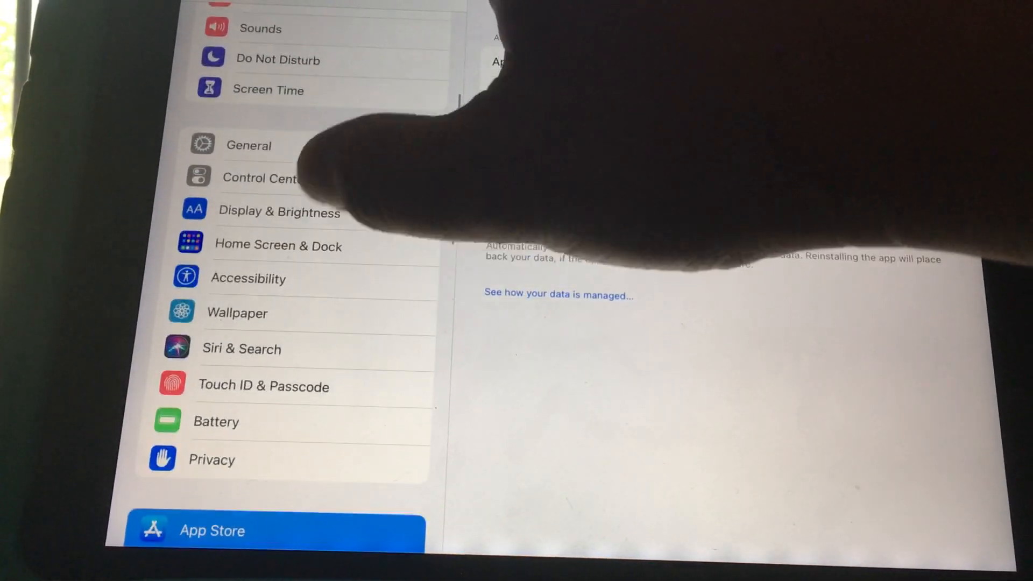
{"action": "left_click", "coordinate": [249, 145]}
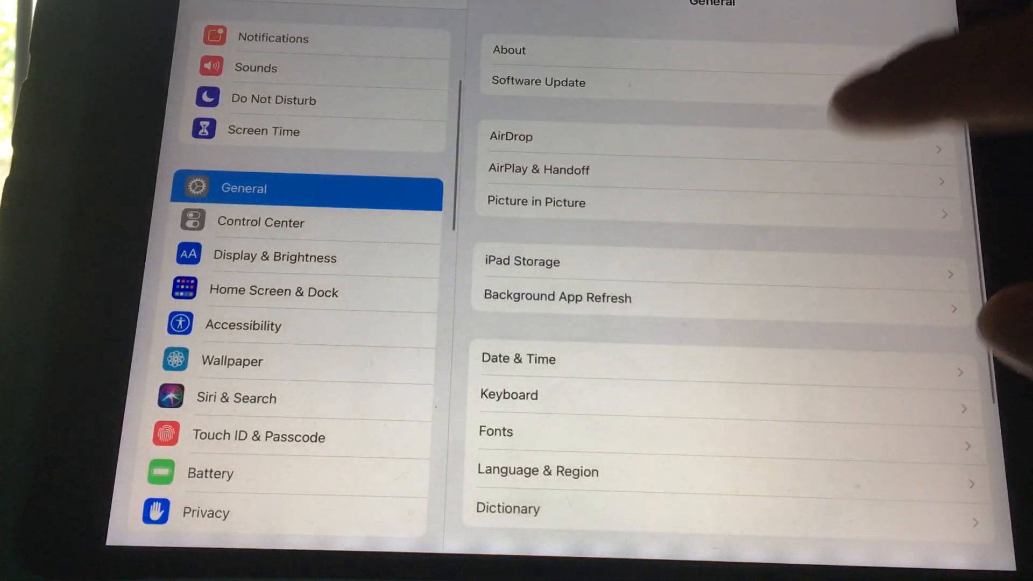
{"action": "left_click", "coordinate": [522, 261]}
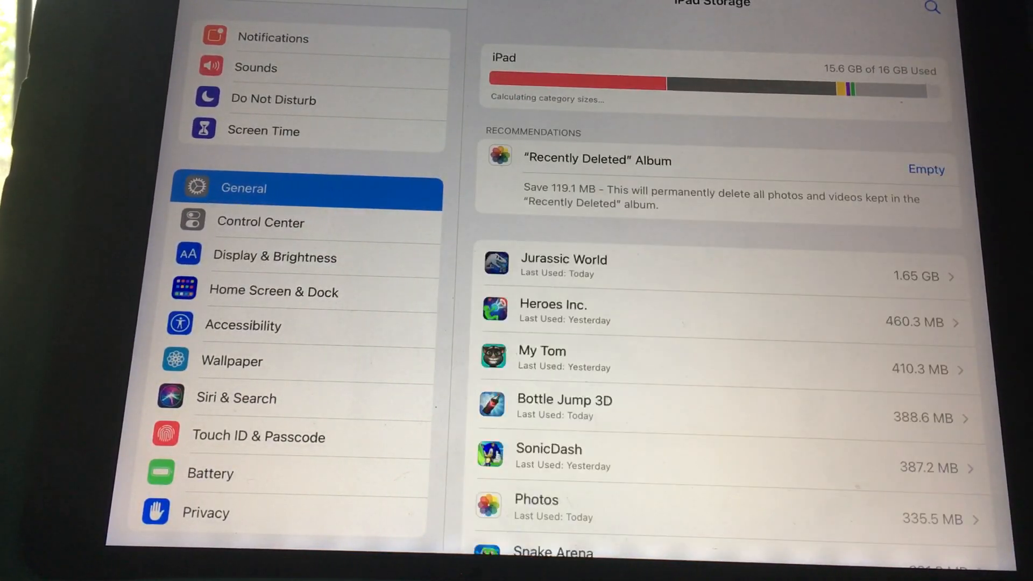
{"action": "scroll", "scroll_direction": "down", "scroll_amount": 3}
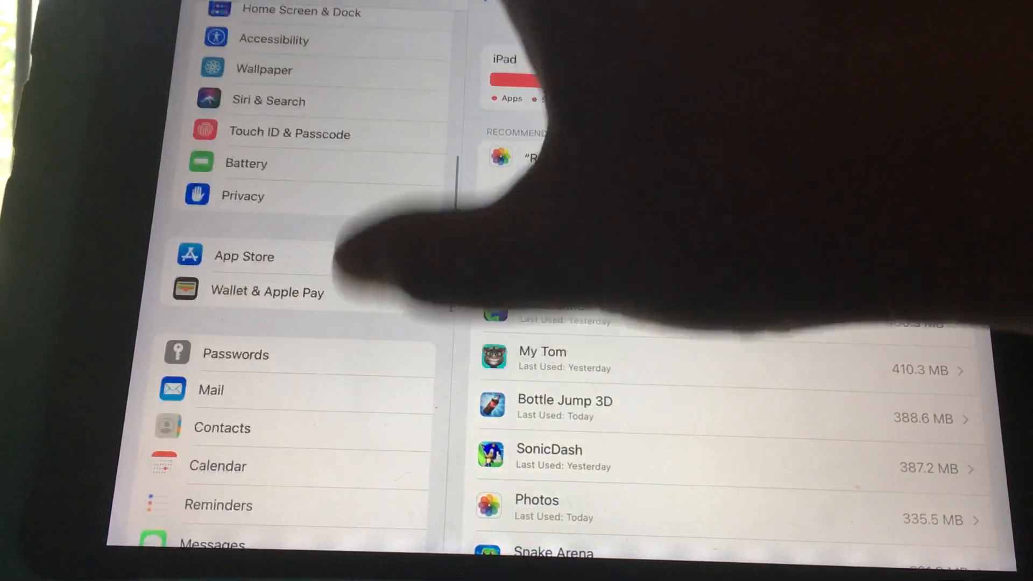
{"action": "scroll", "scroll_direction": "down", "scroll_amount": 3}
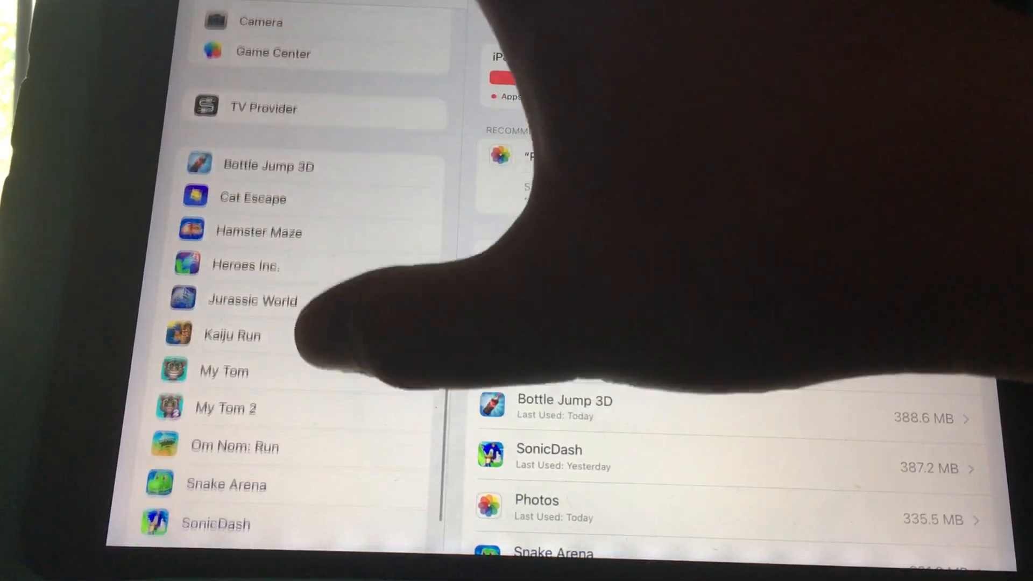
{"action": "scroll", "scroll_direction": "down", "scroll_amount": 3}
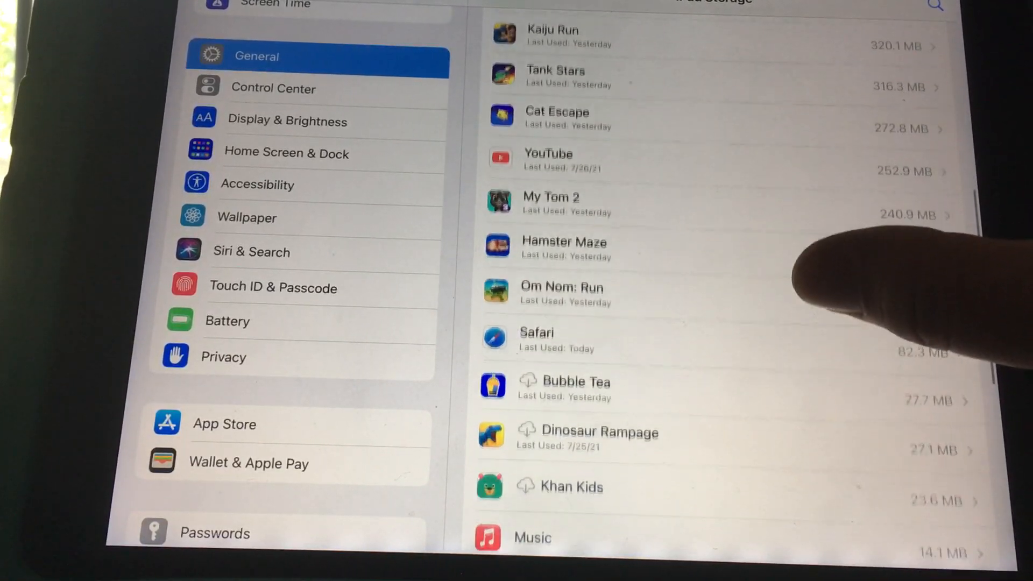
Leave the iPad Storage app list and go back to General.
{"action": "scroll", "scroll_direction": "down", "scroll_amount": 3}
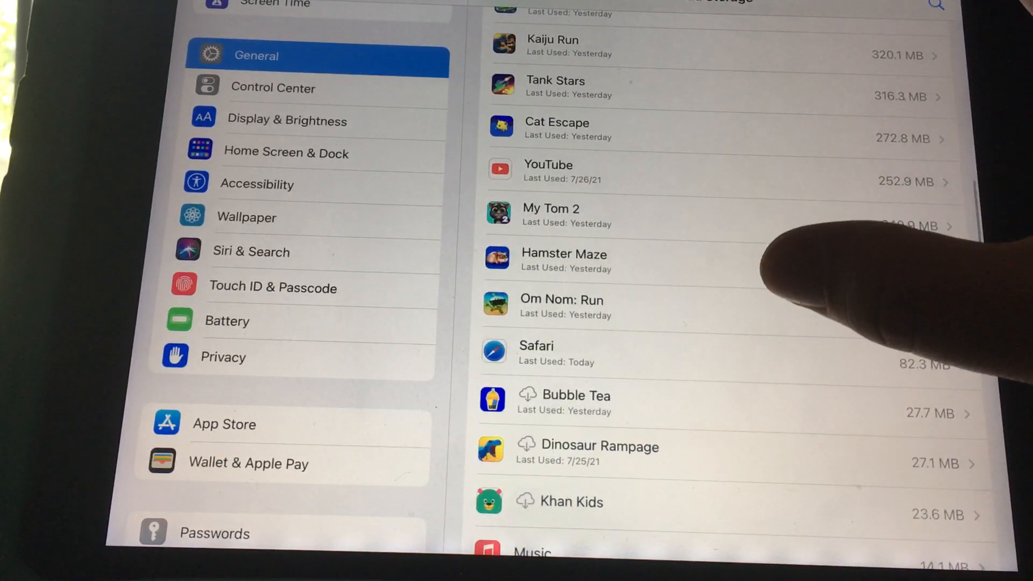
{"action": "left_click", "coordinate": [551, 214]}
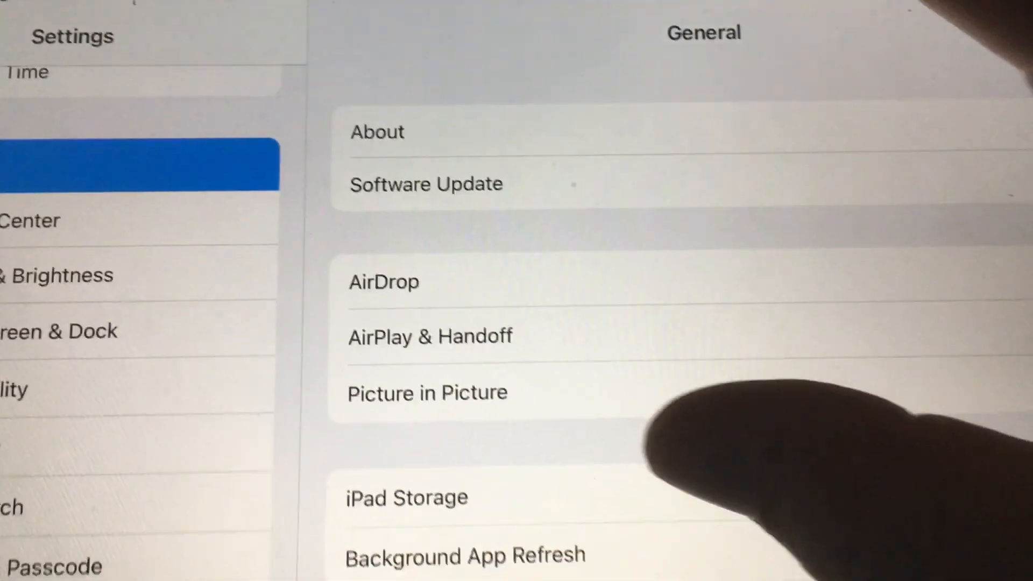
Reopen iPad Storage and scroll the app list to reach SonicDash's storage details.
{"action": "left_click", "coordinate": [406, 497]}
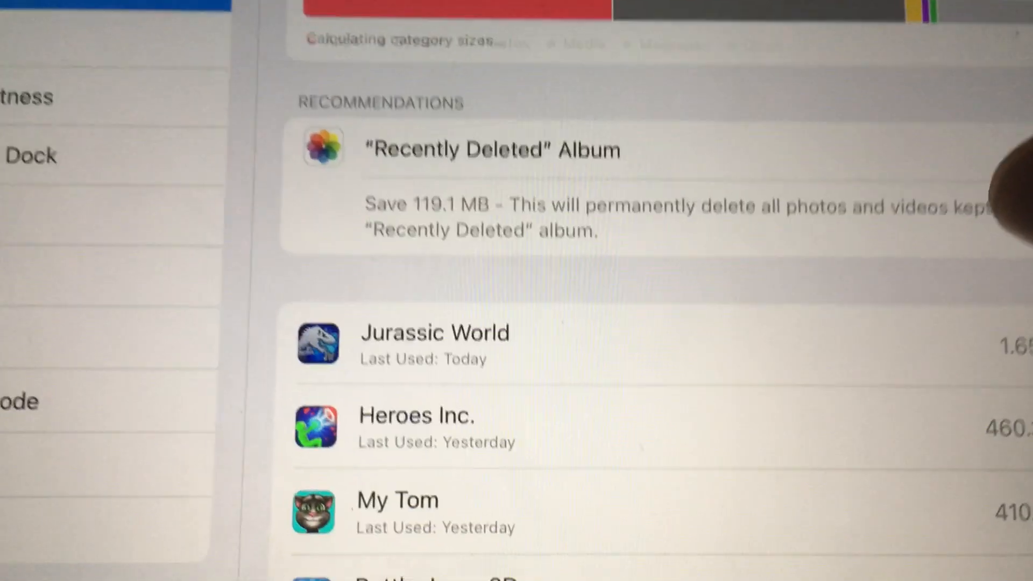
{"action": "scroll", "scroll_direction": "up", "scroll_amount": 3}
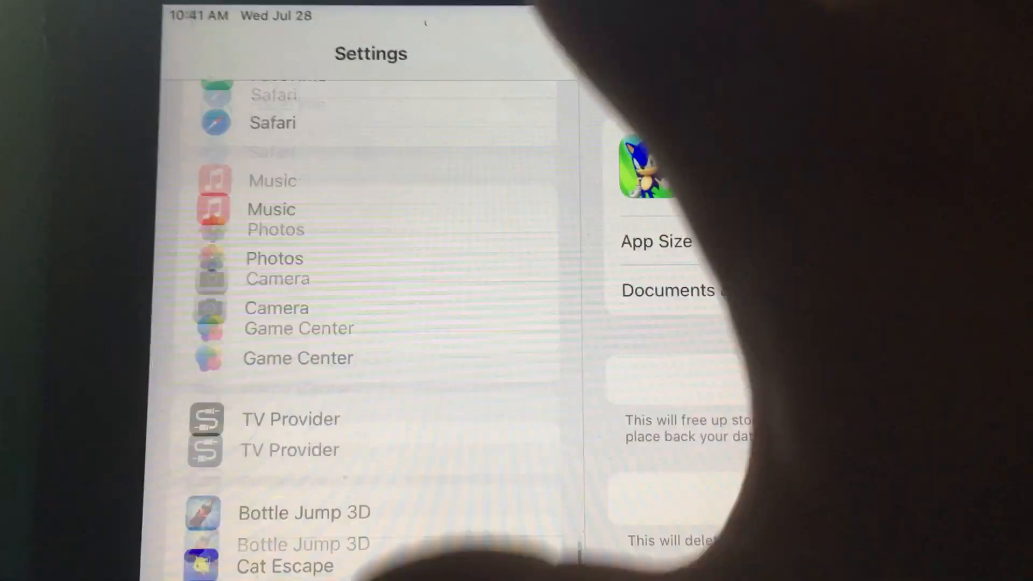
{"action": "scroll", "scroll_direction": "down", "scroll_amount": 3}
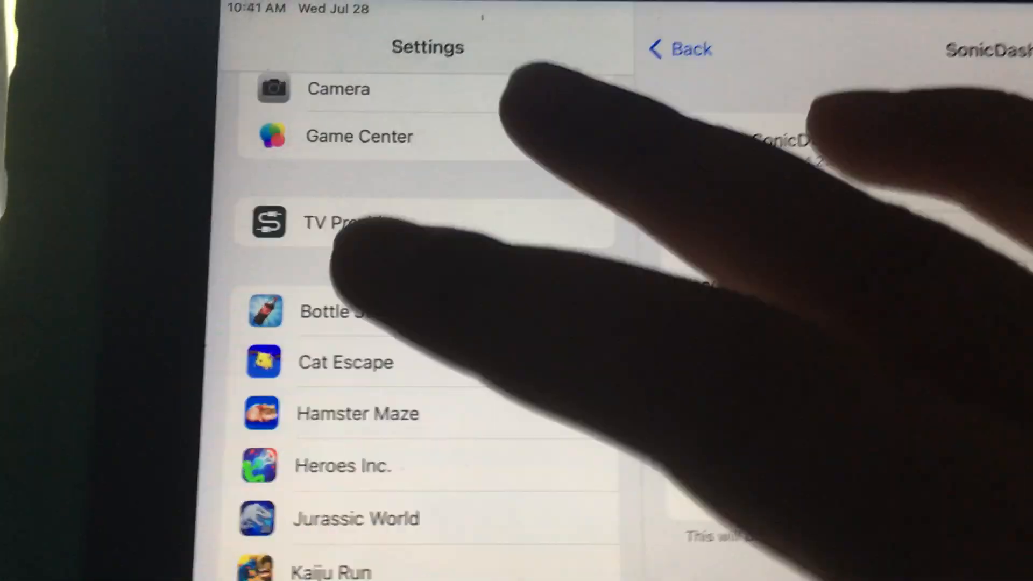